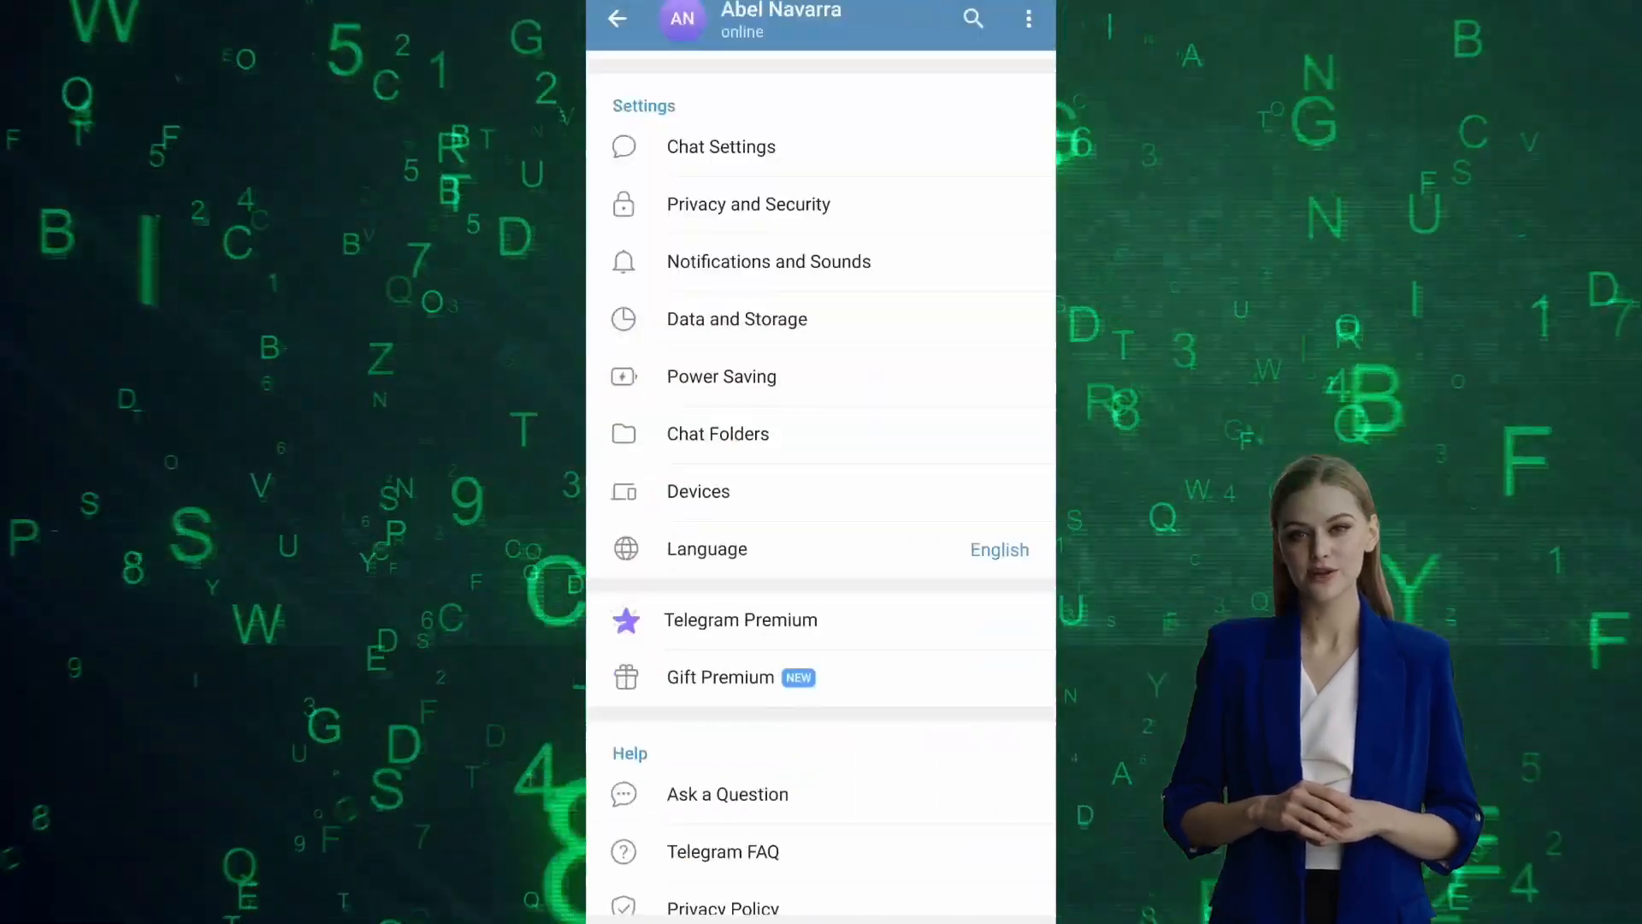
Clear the 46.9 MB of cached media from Storage Usage and confirm it.
click(736, 318)
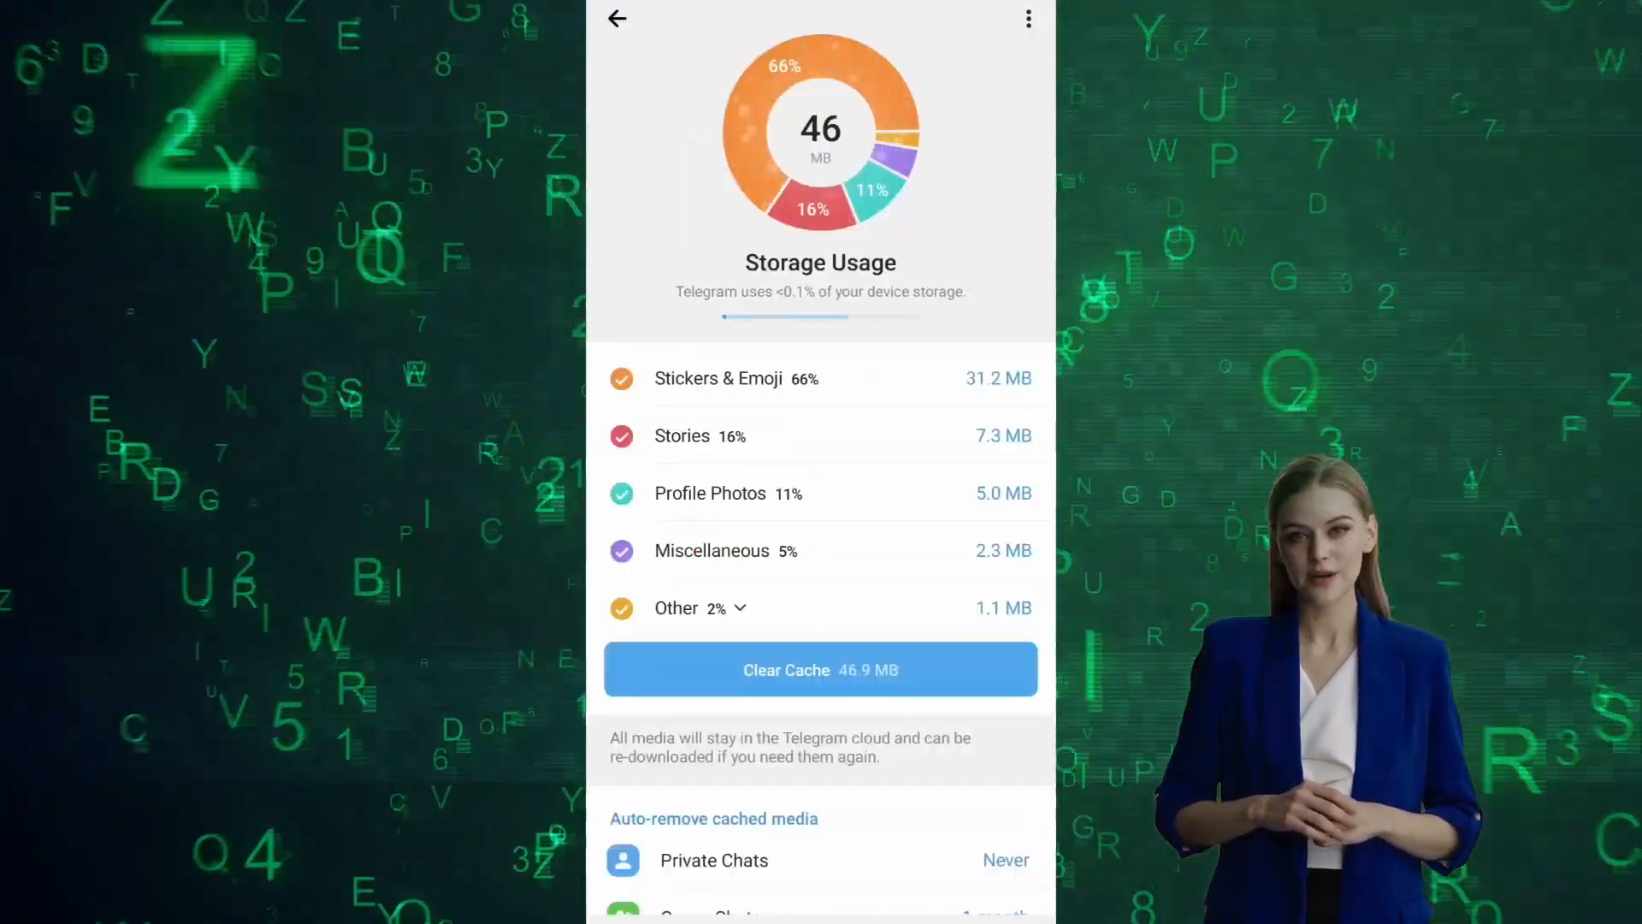
click(819, 669)
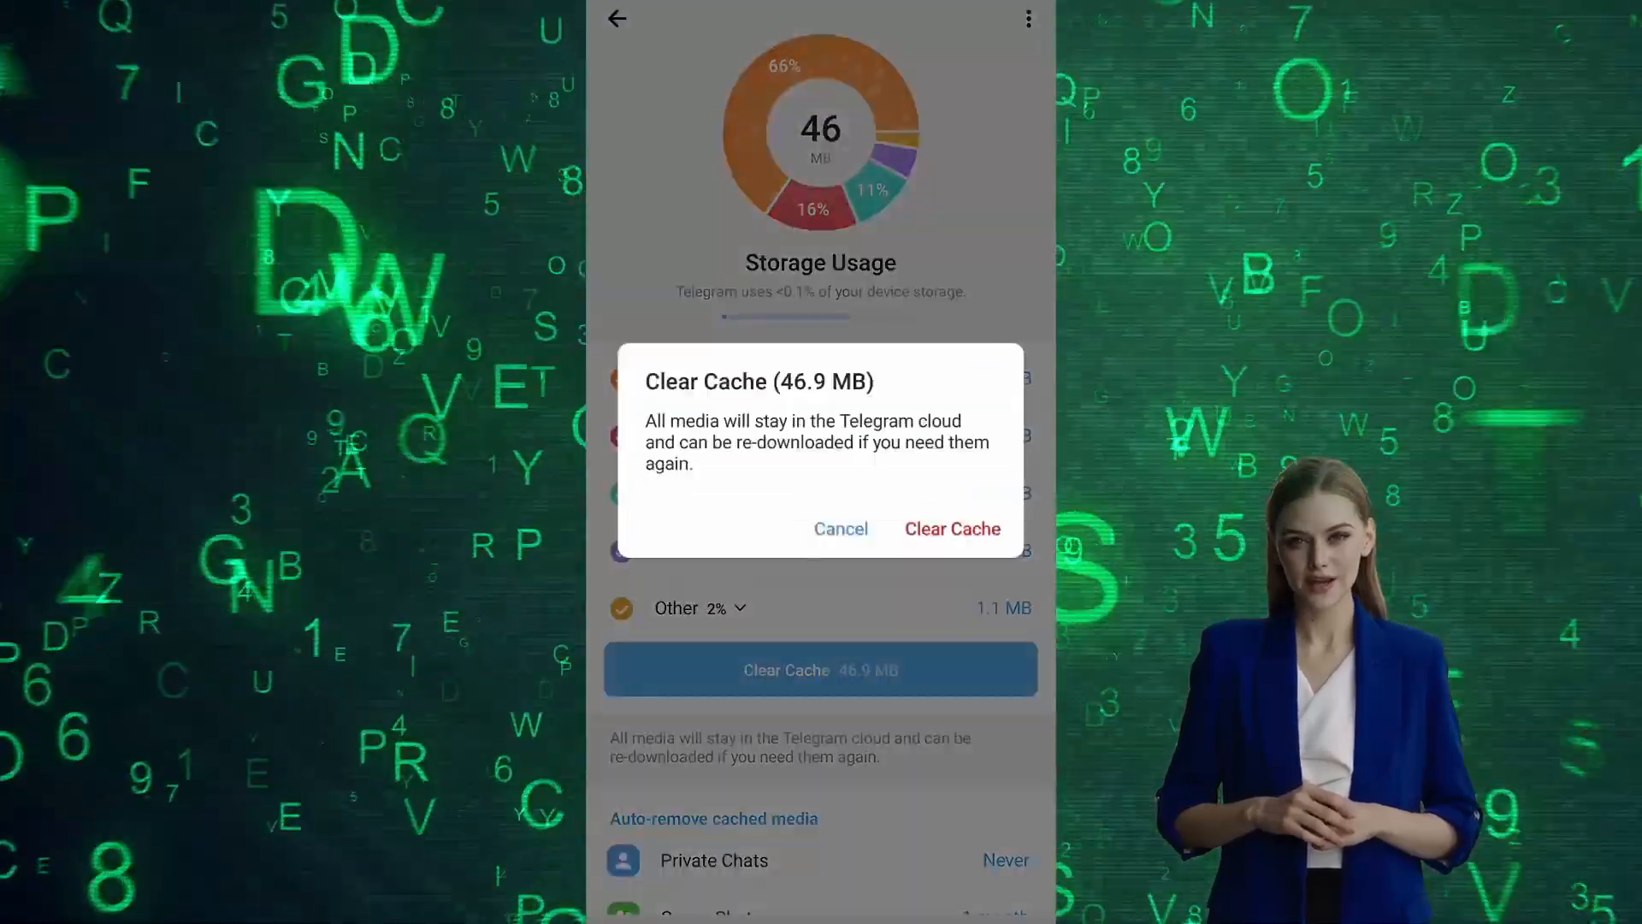
click(951, 529)
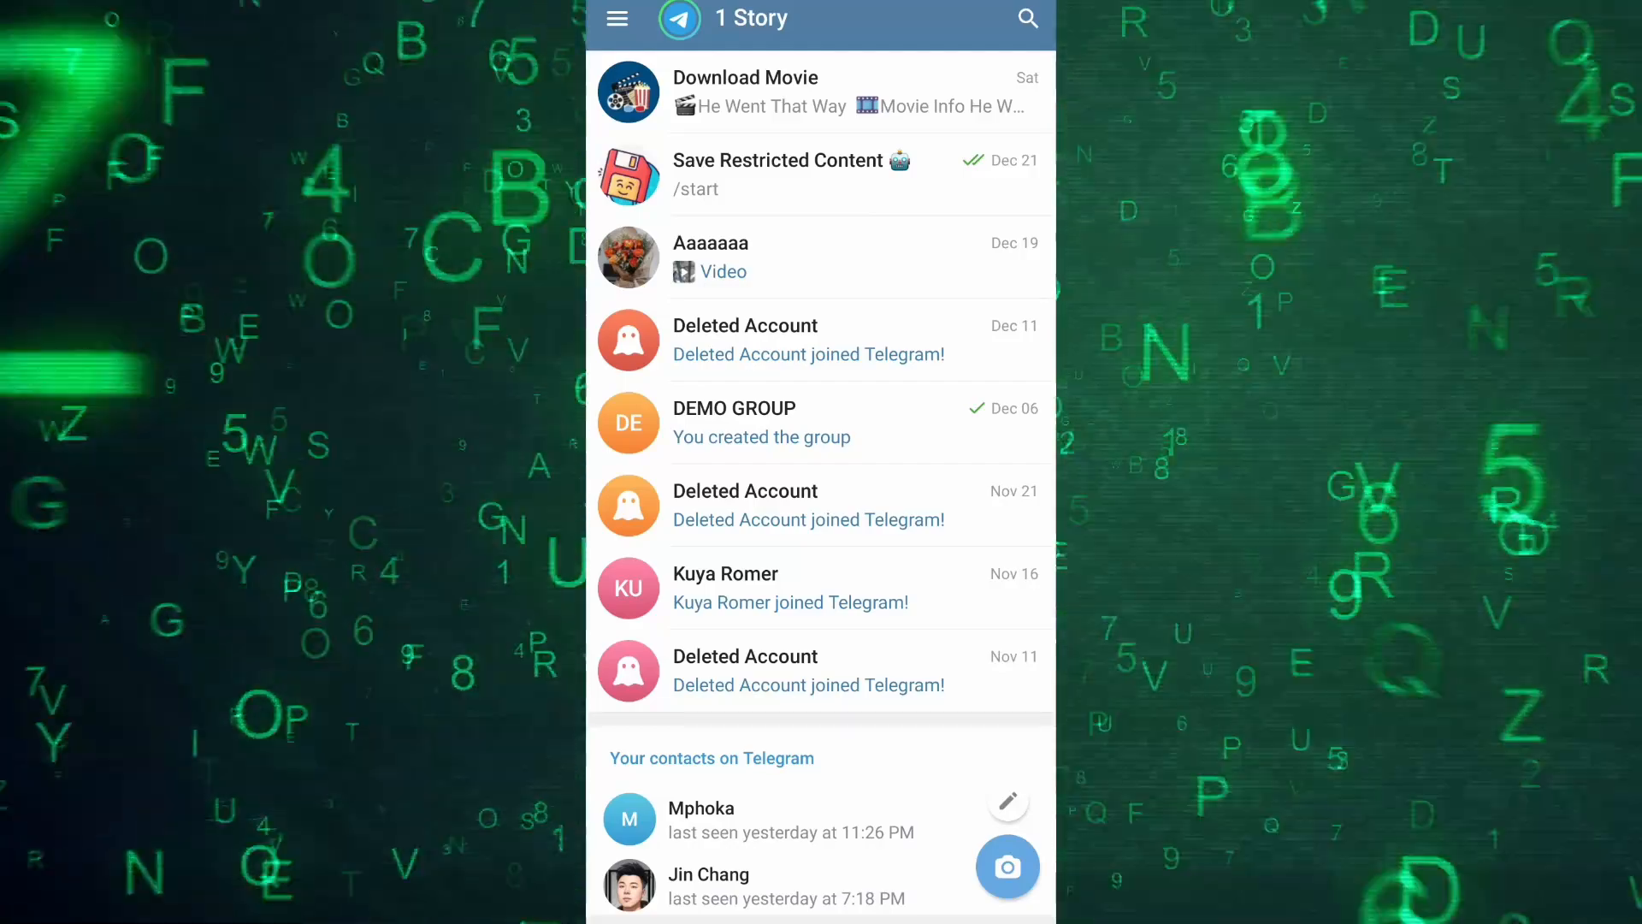
Return to Settings > Data and Storage, listing 46.9 MB of storage usage.
click(617, 19)
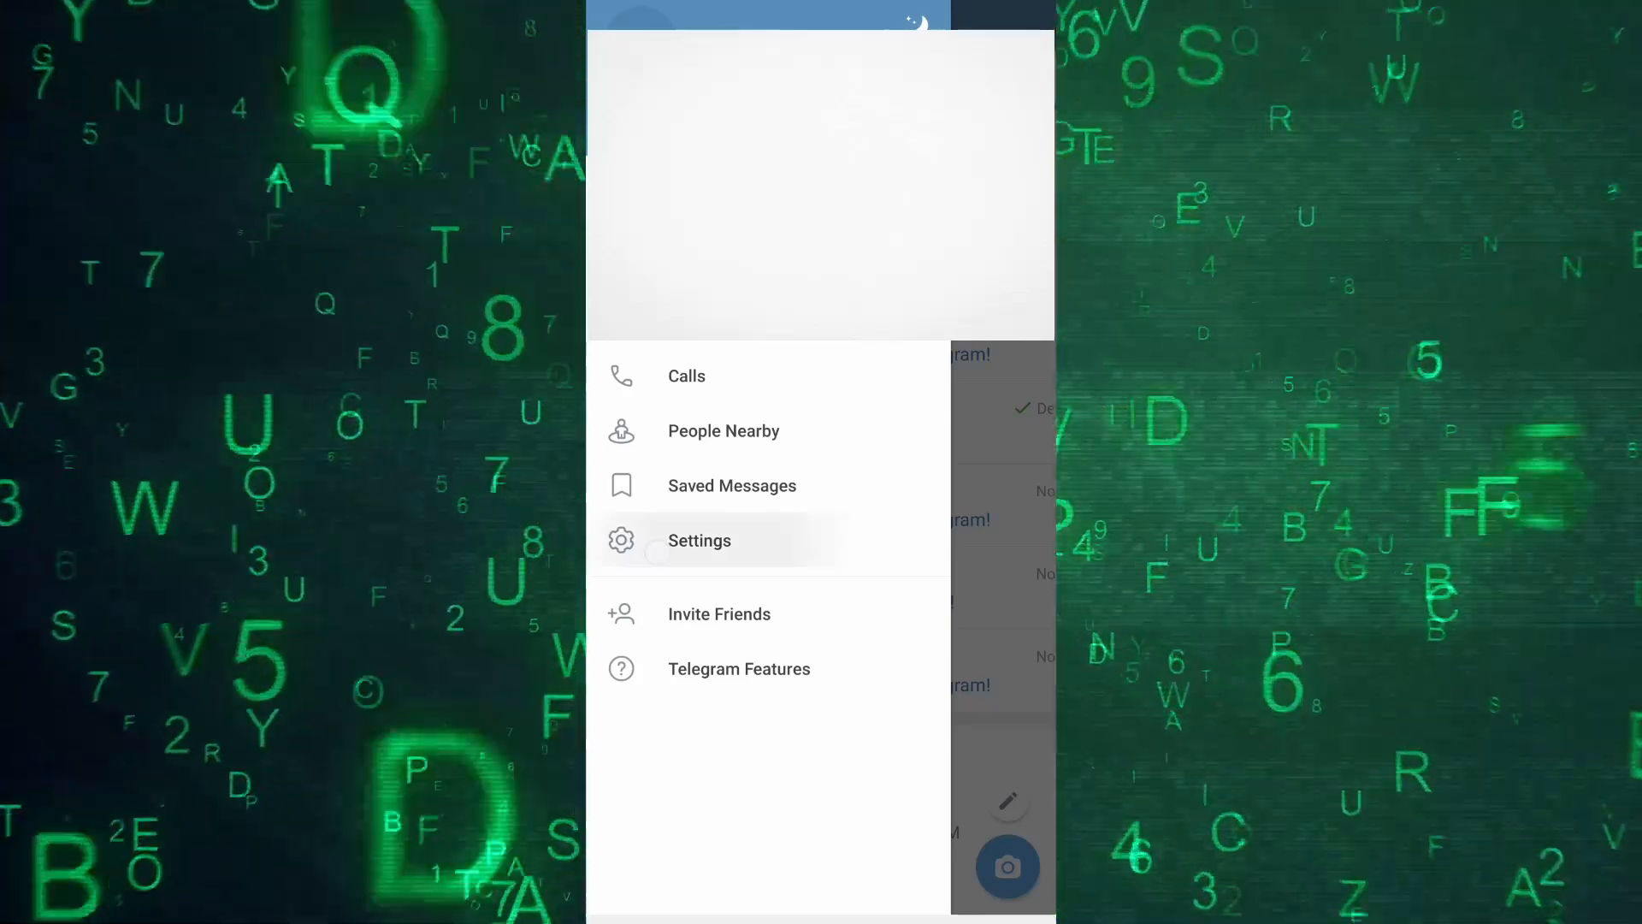
click(697, 539)
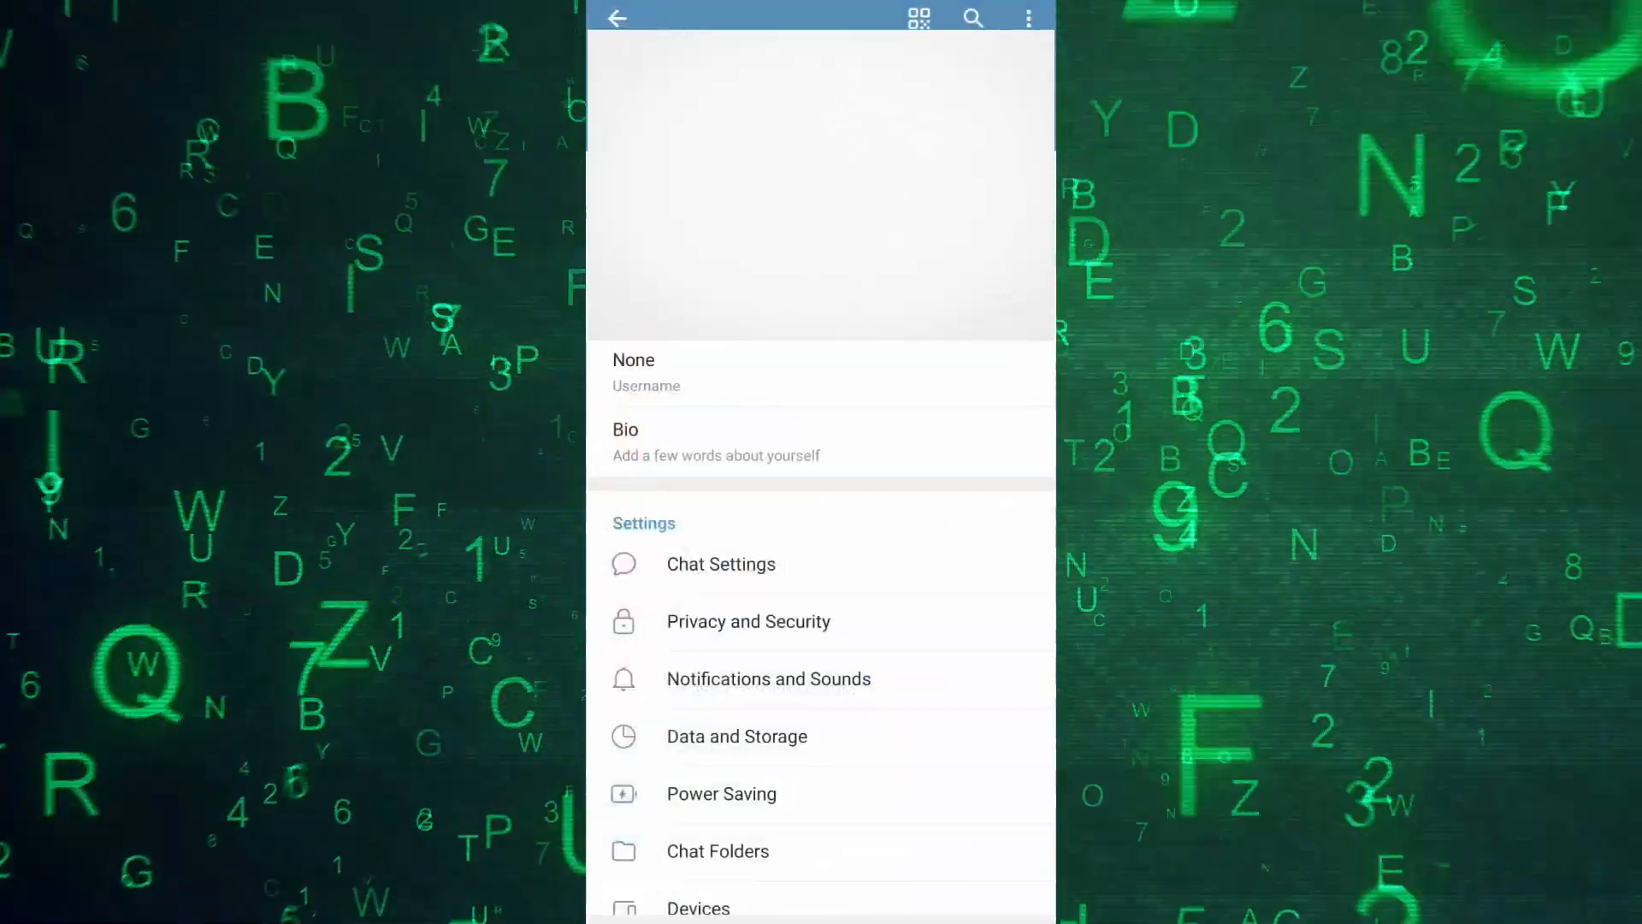
scroll(down, 3)
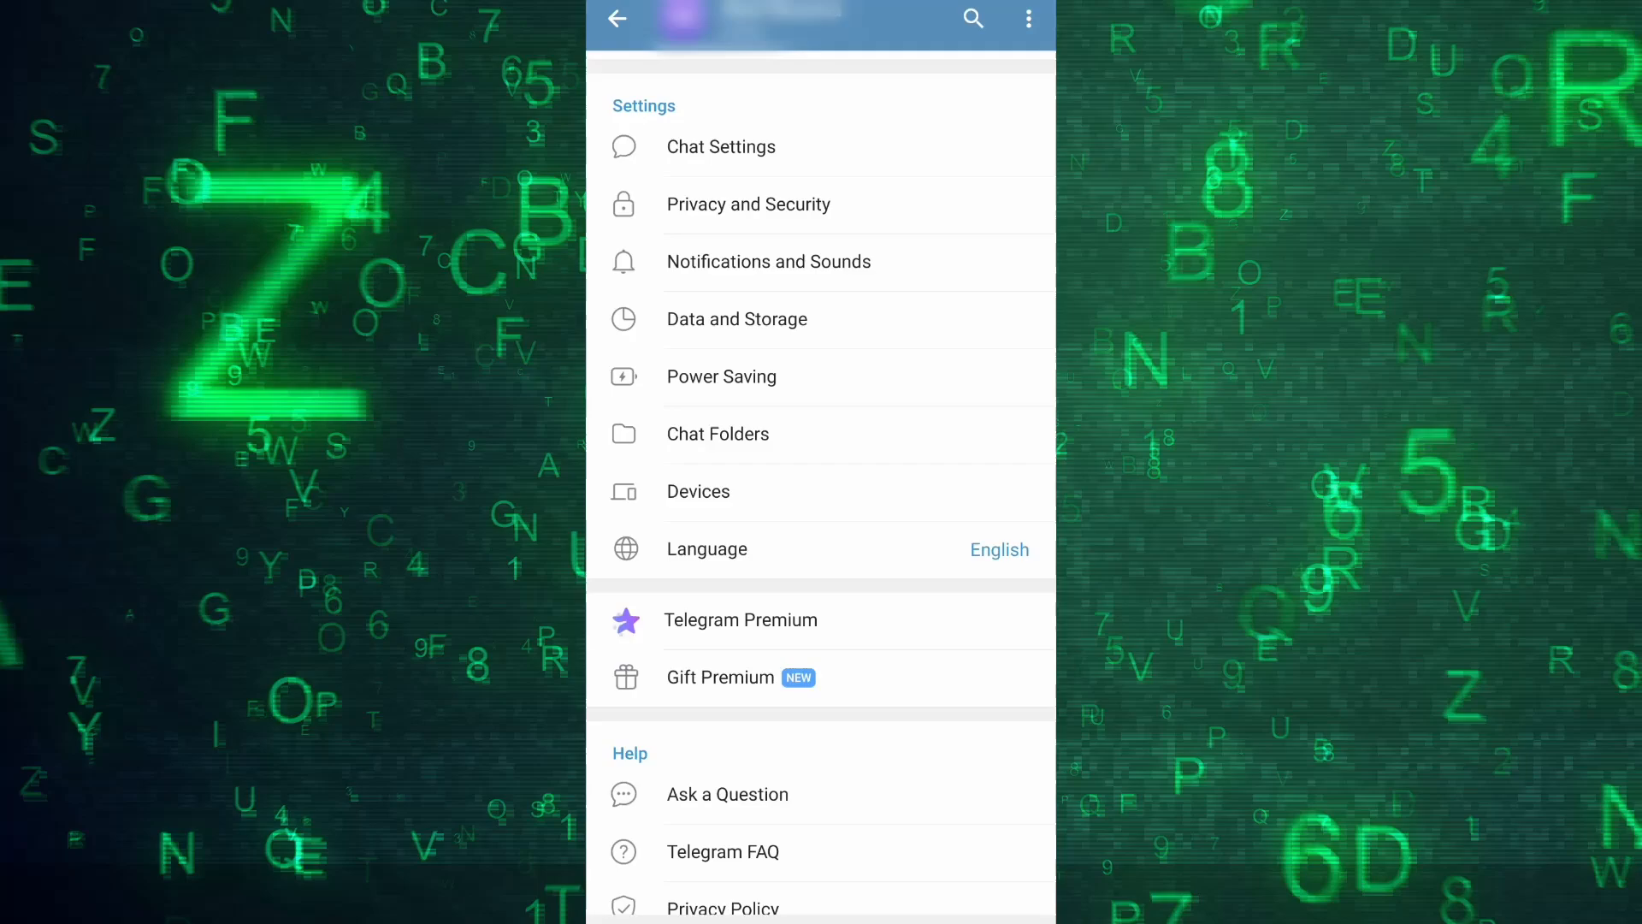
click(736, 319)
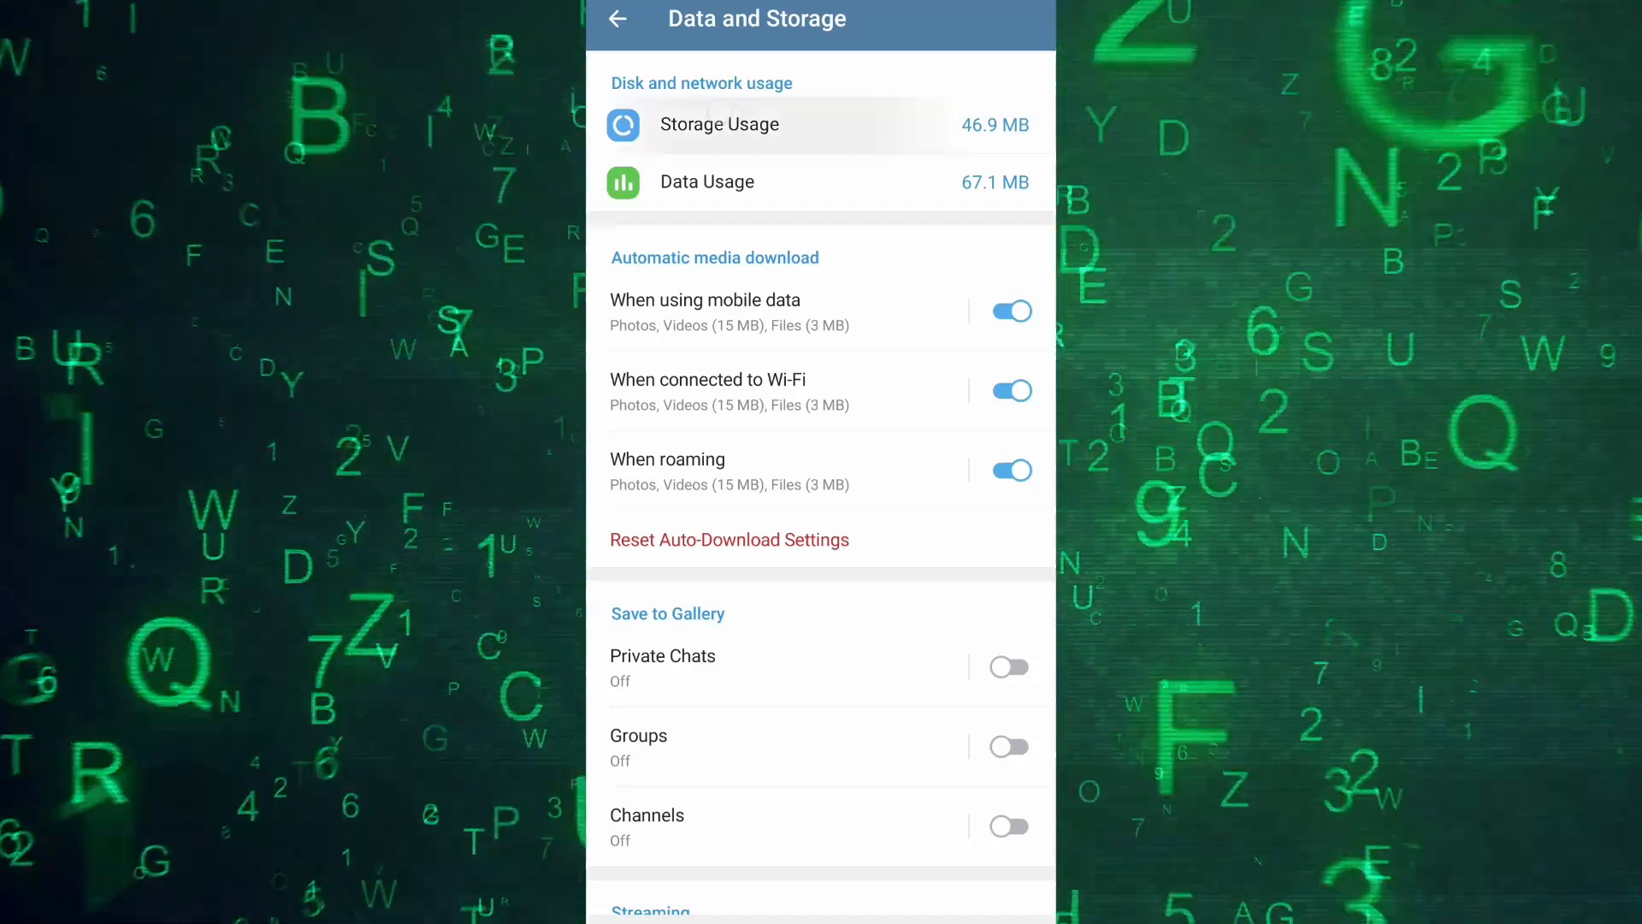
In Storage Usage, set the maximum cache size slider to No limit.
click(719, 123)
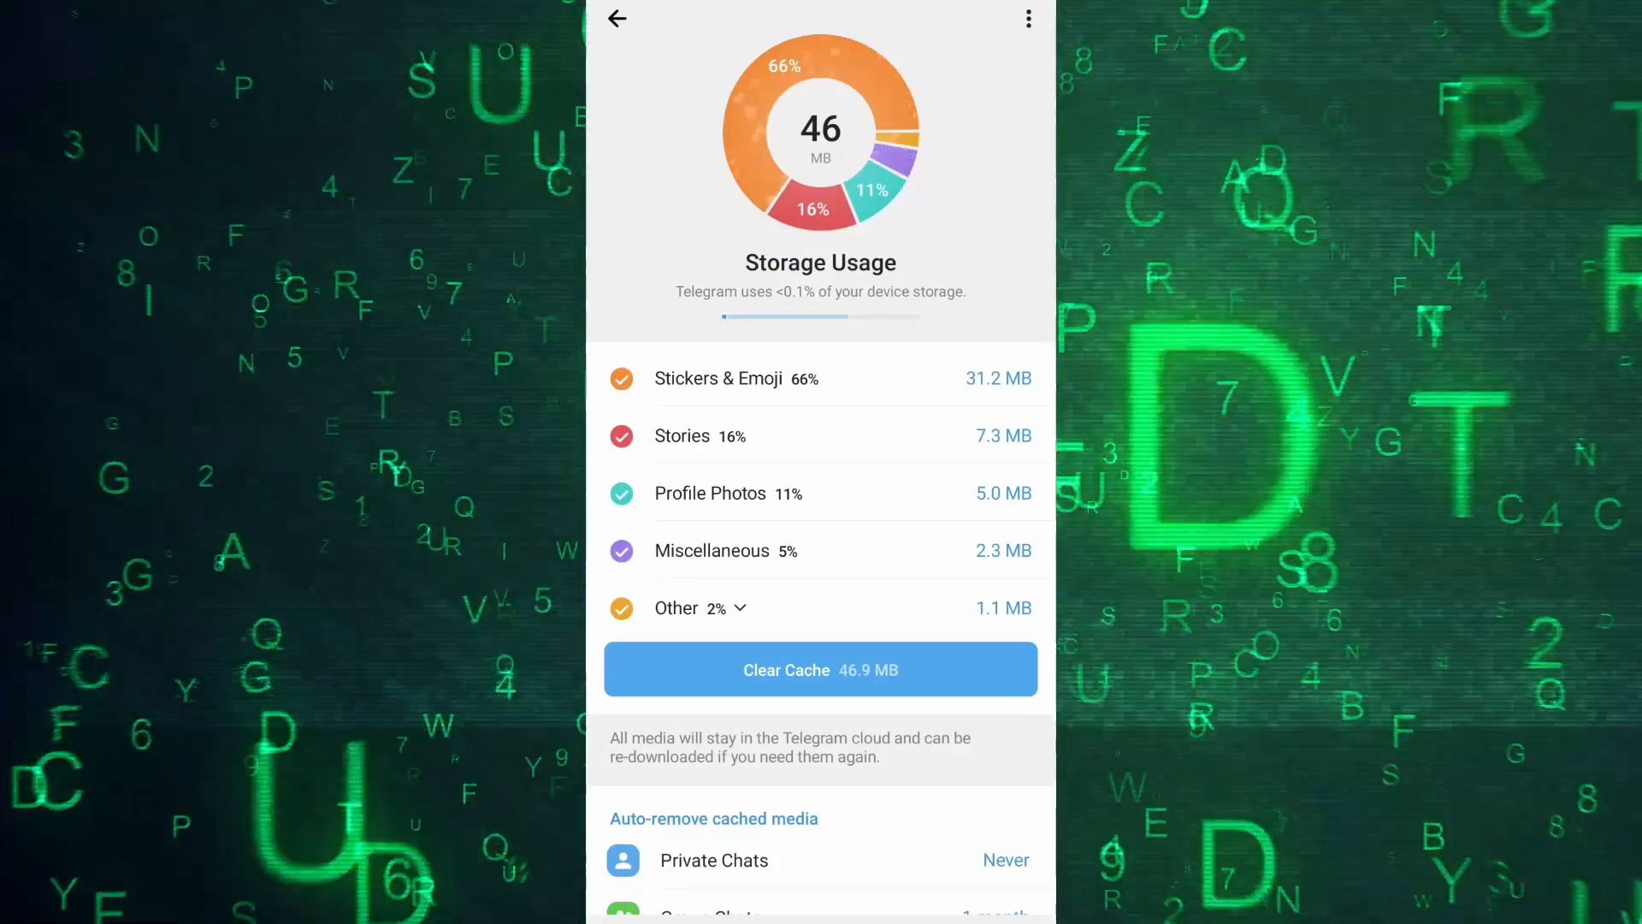
scroll(down, 3)
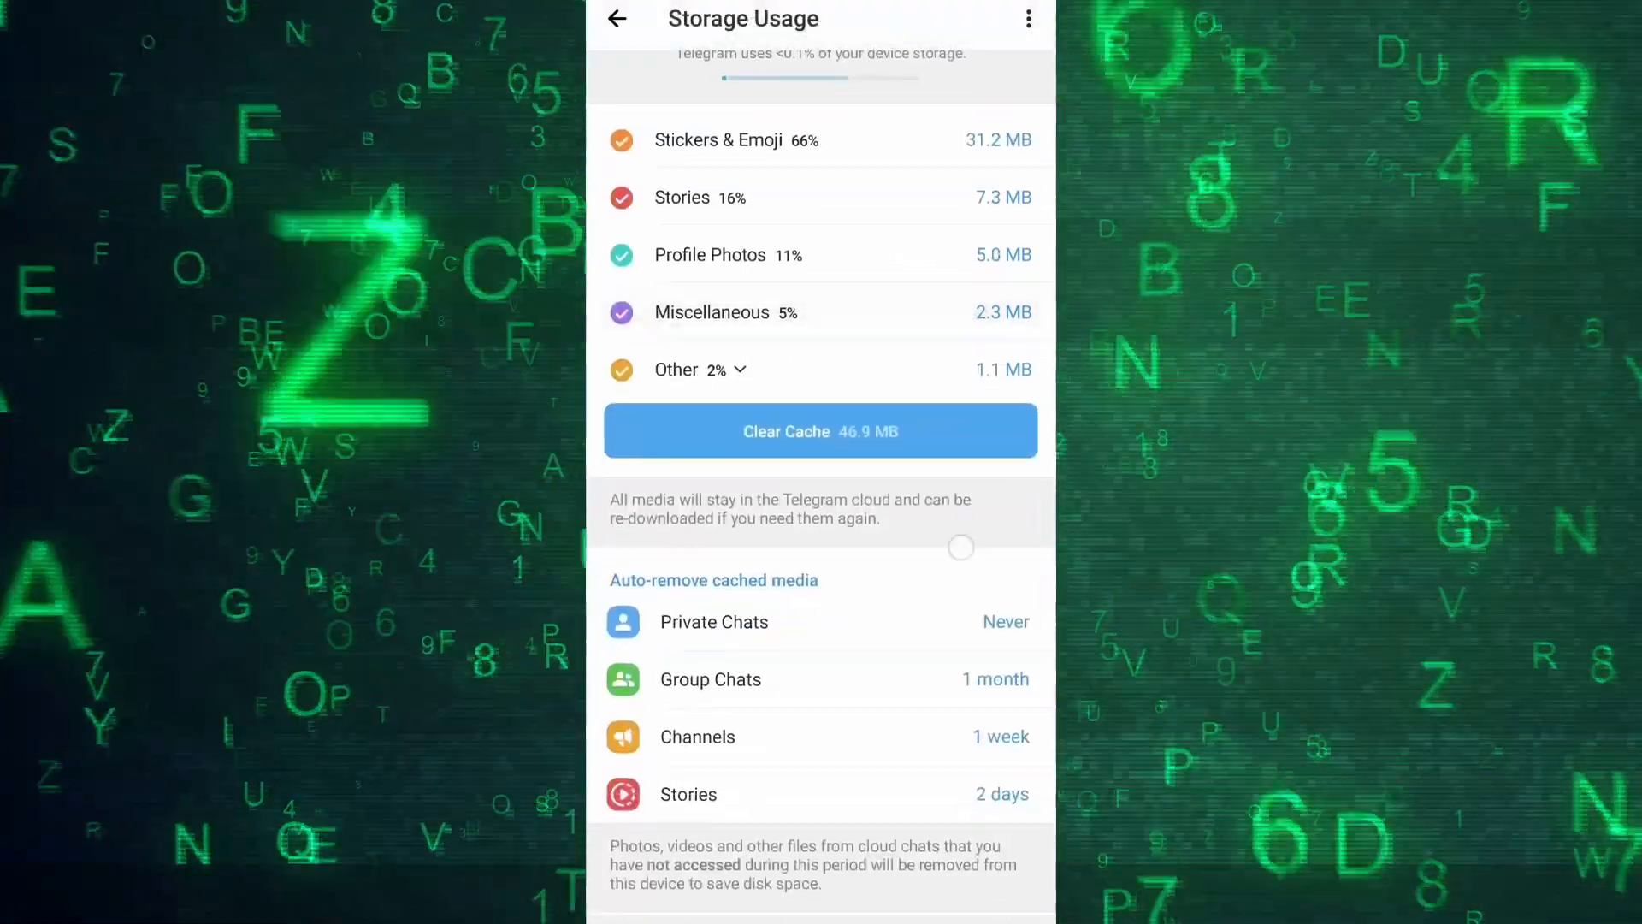
scroll(down, 3)
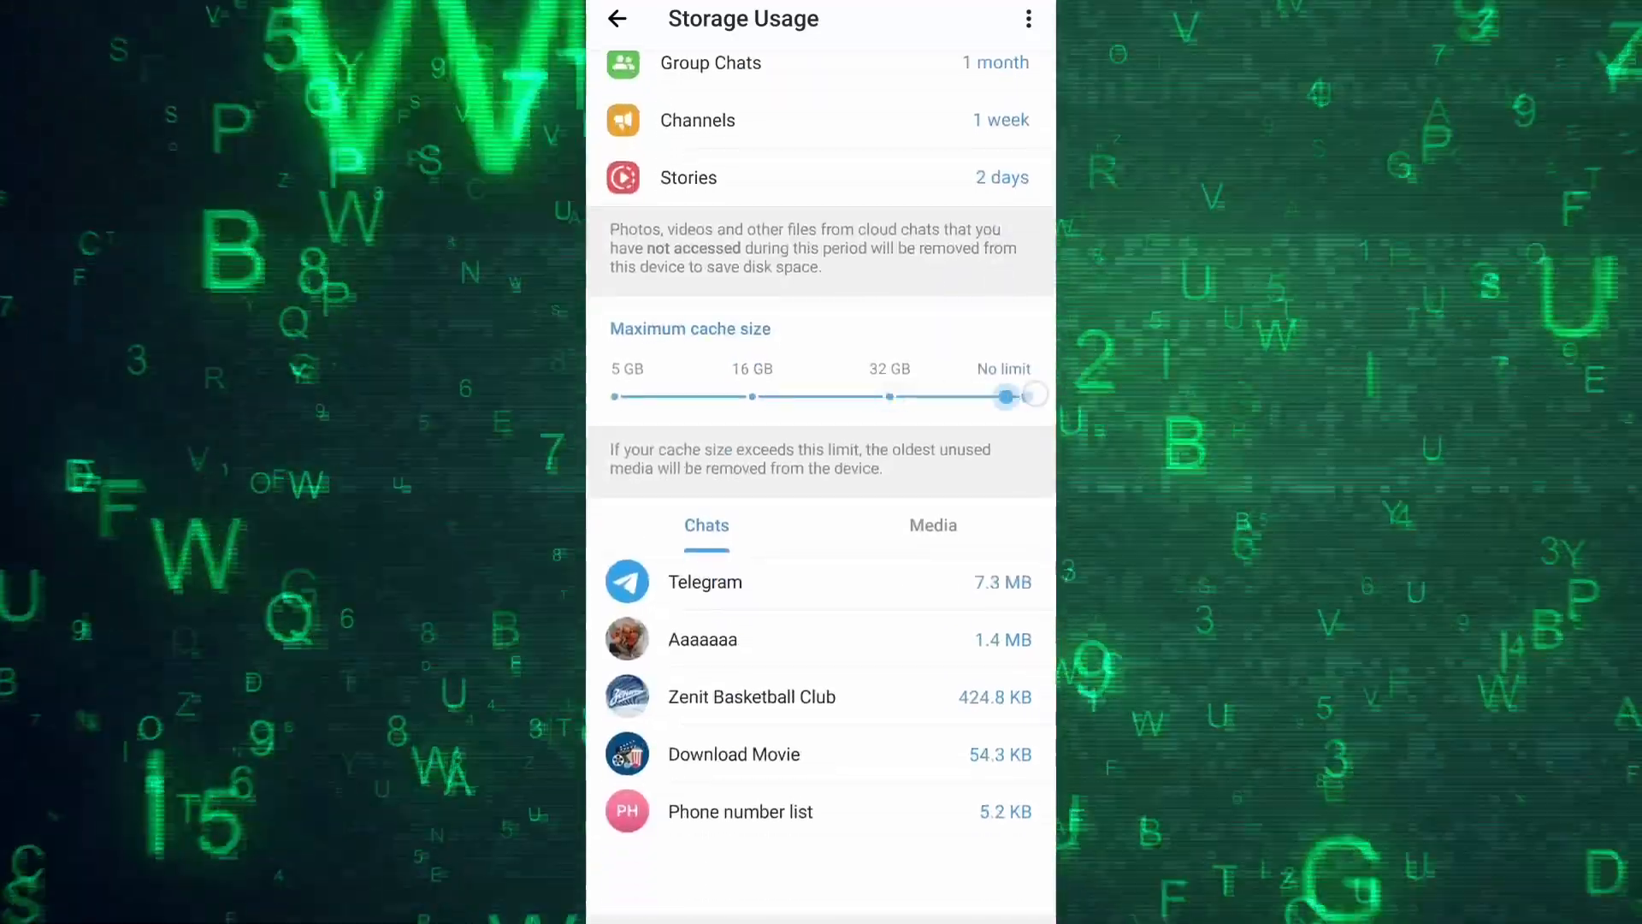
scroll(down, 3)
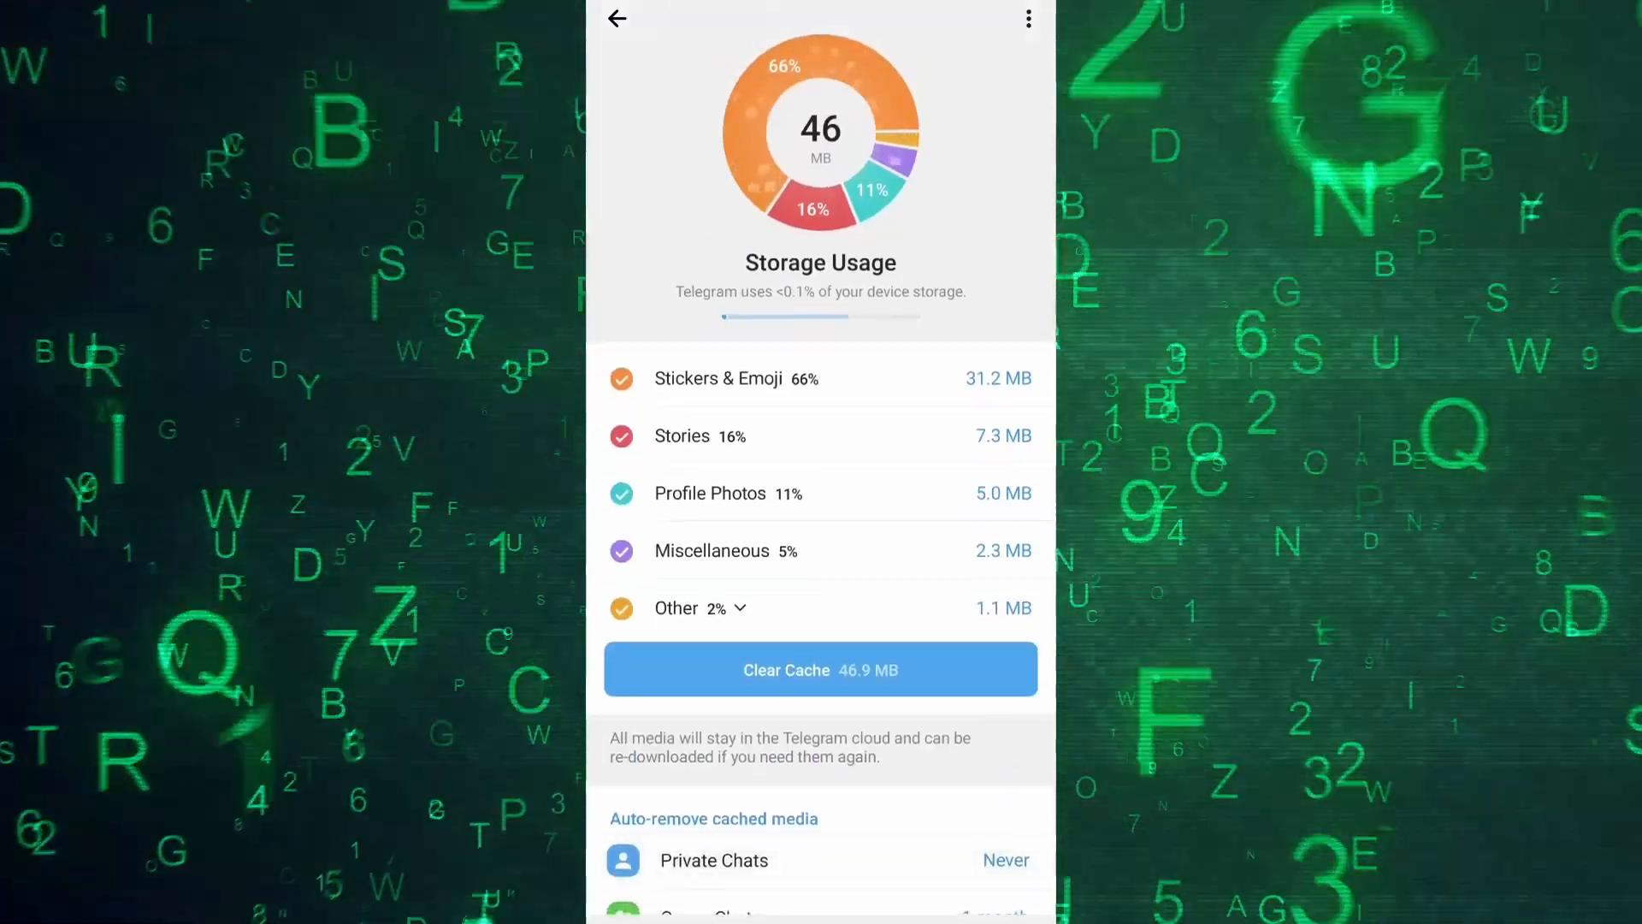
Clear the 46.9 MB cache again with confirmation, then reach Telegram's Android App info page.
click(819, 669)
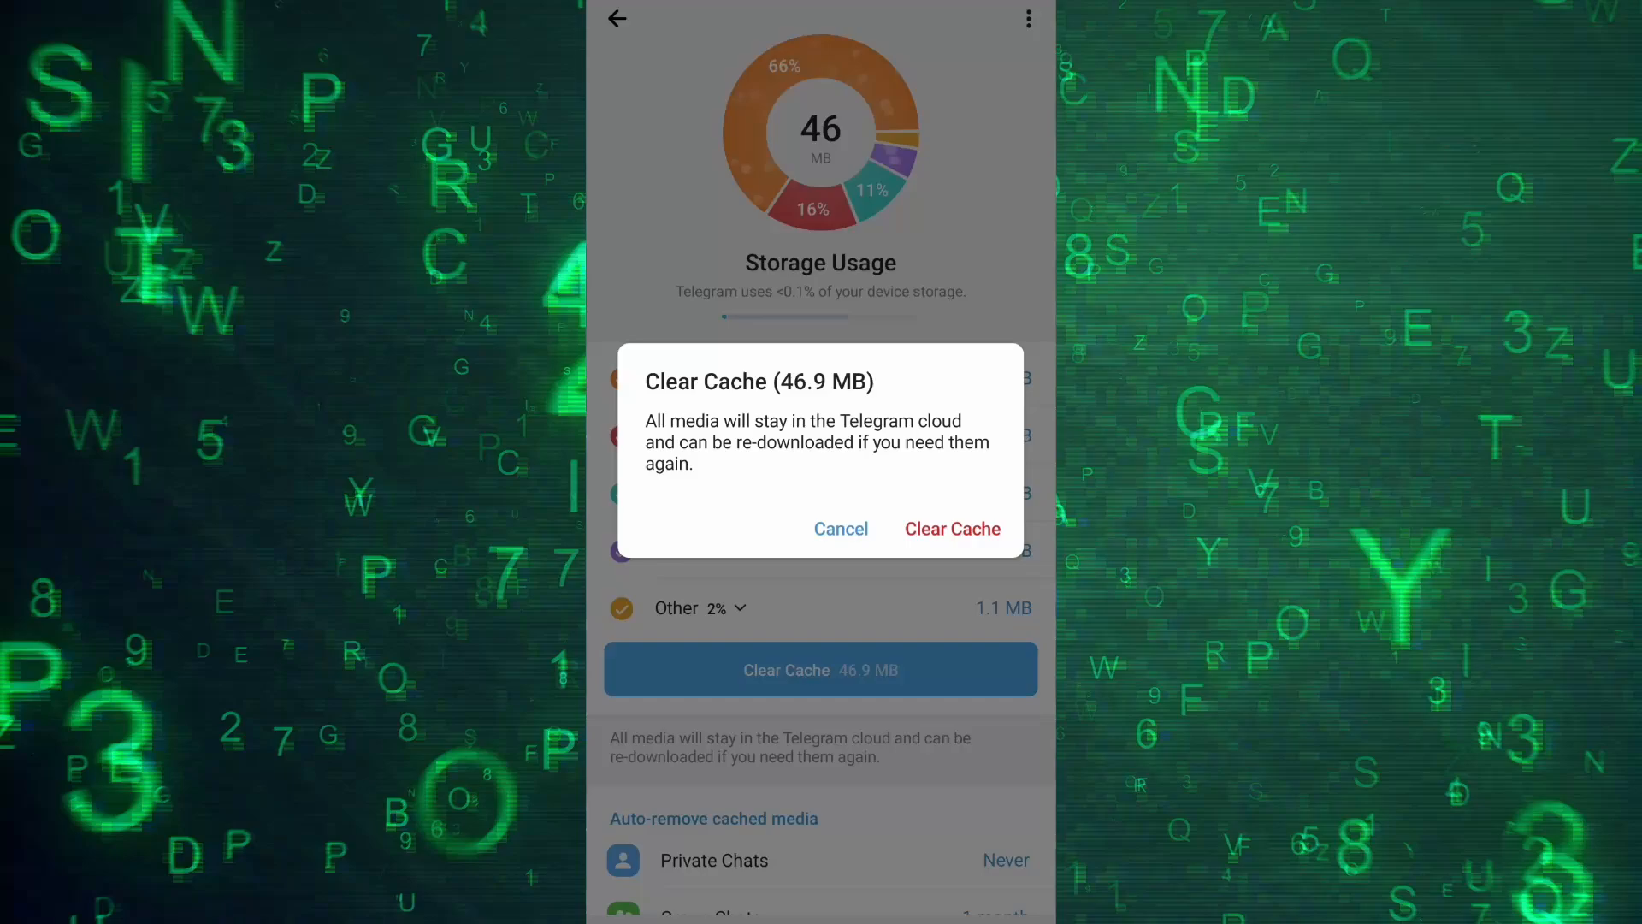
click(842, 529)
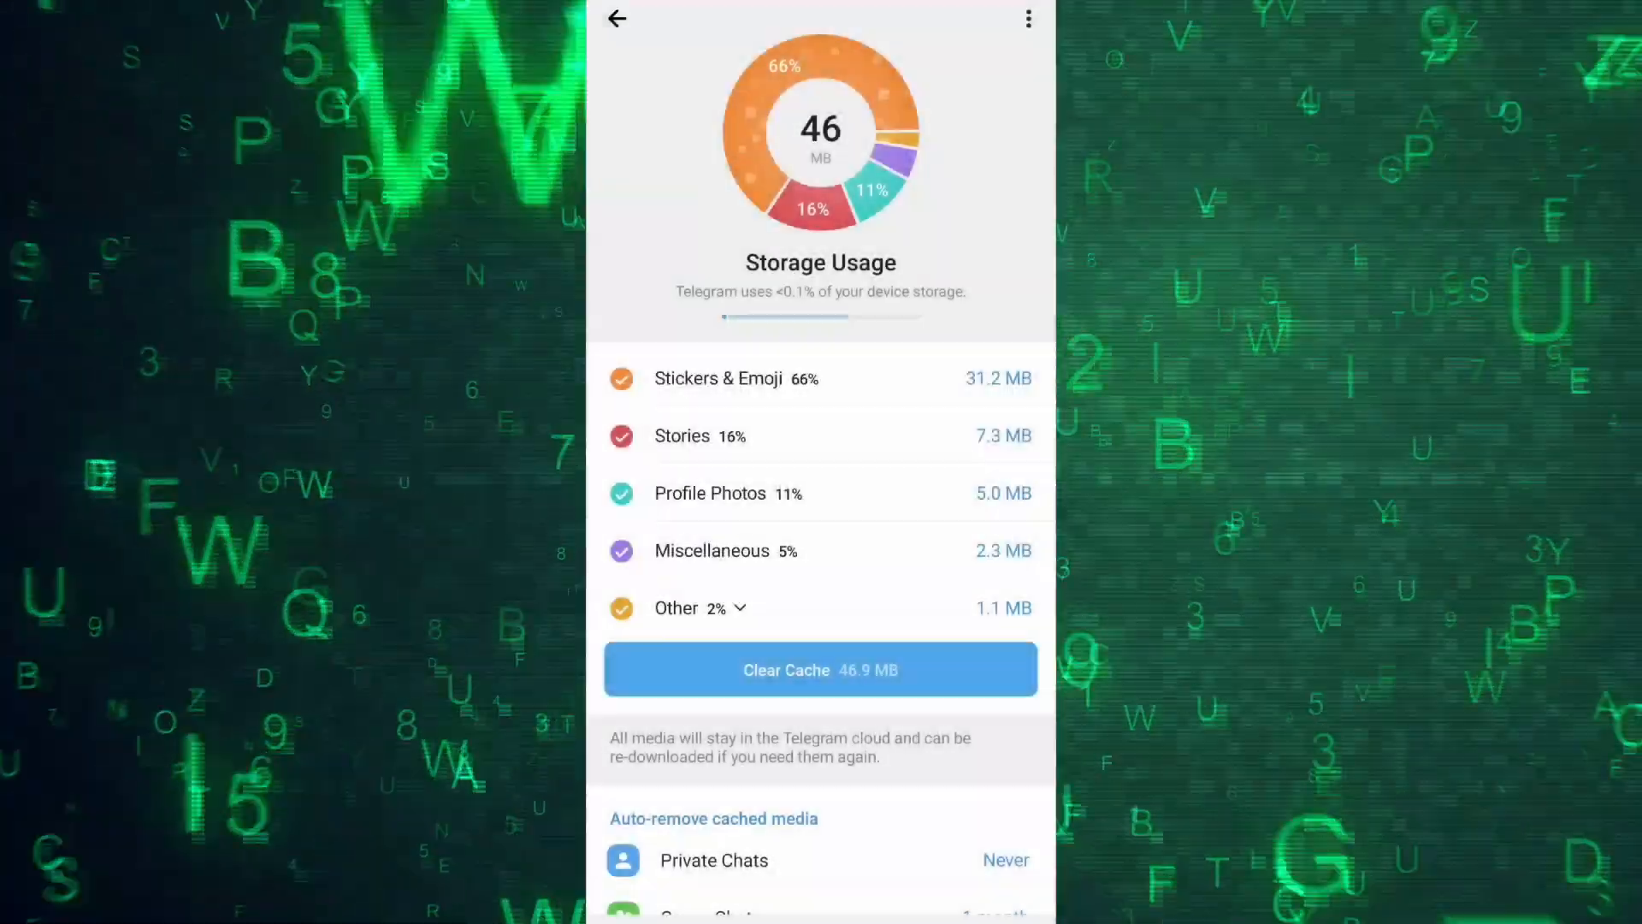
click(820, 669)
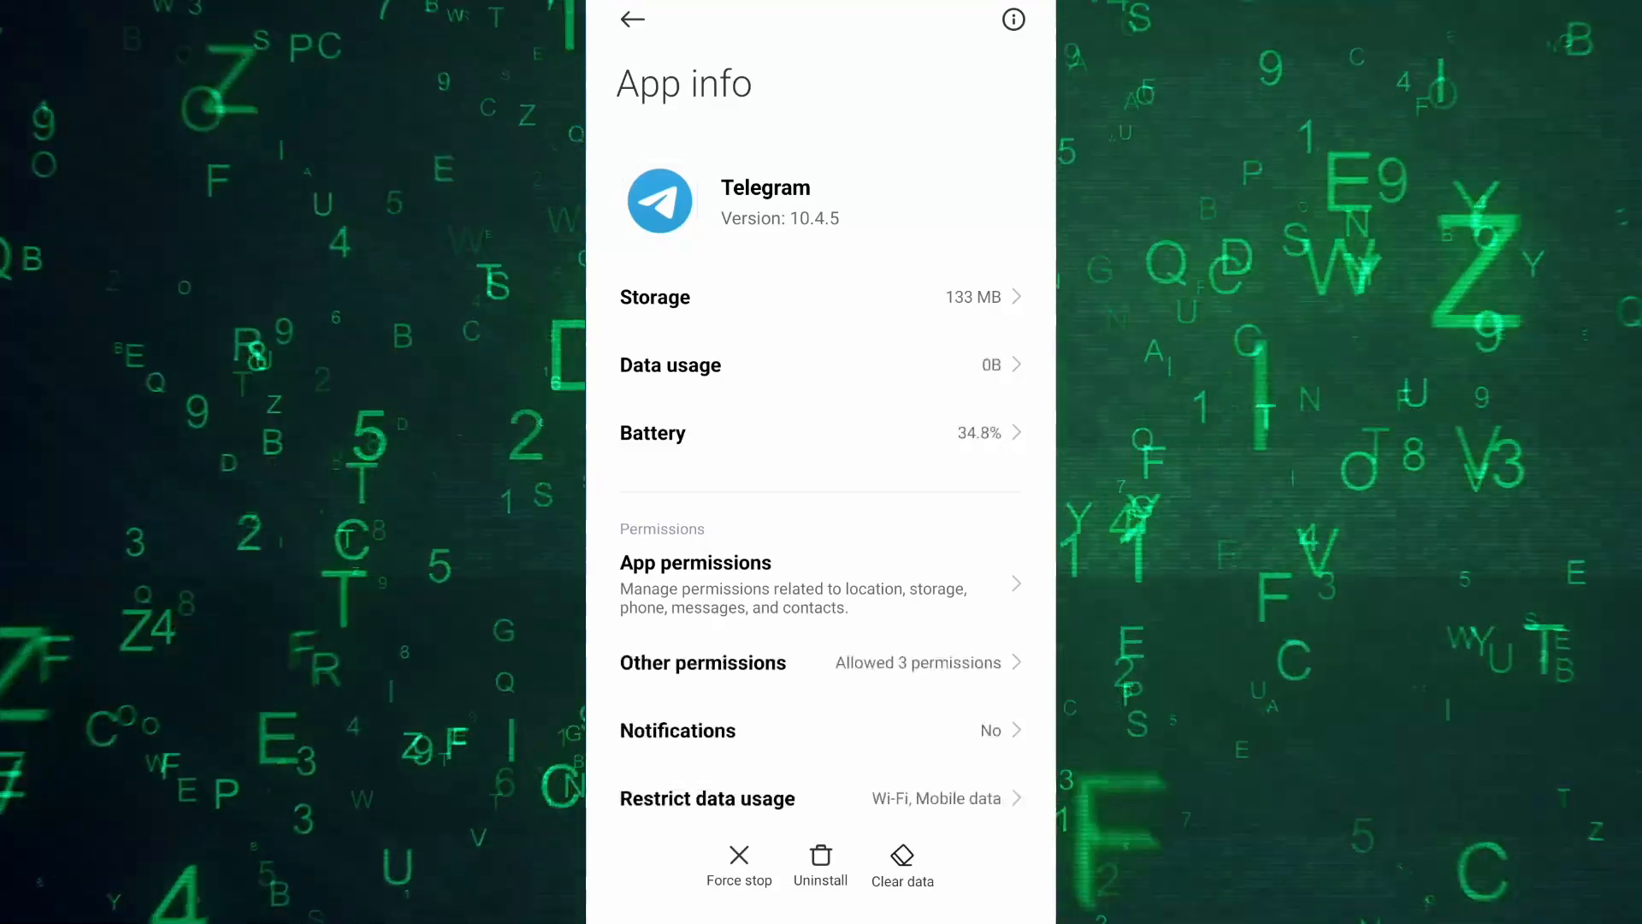
Show Telegram's Android storage details (1.32 MB cache) with the Manage space / Clear cache sheet.
click(653, 295)
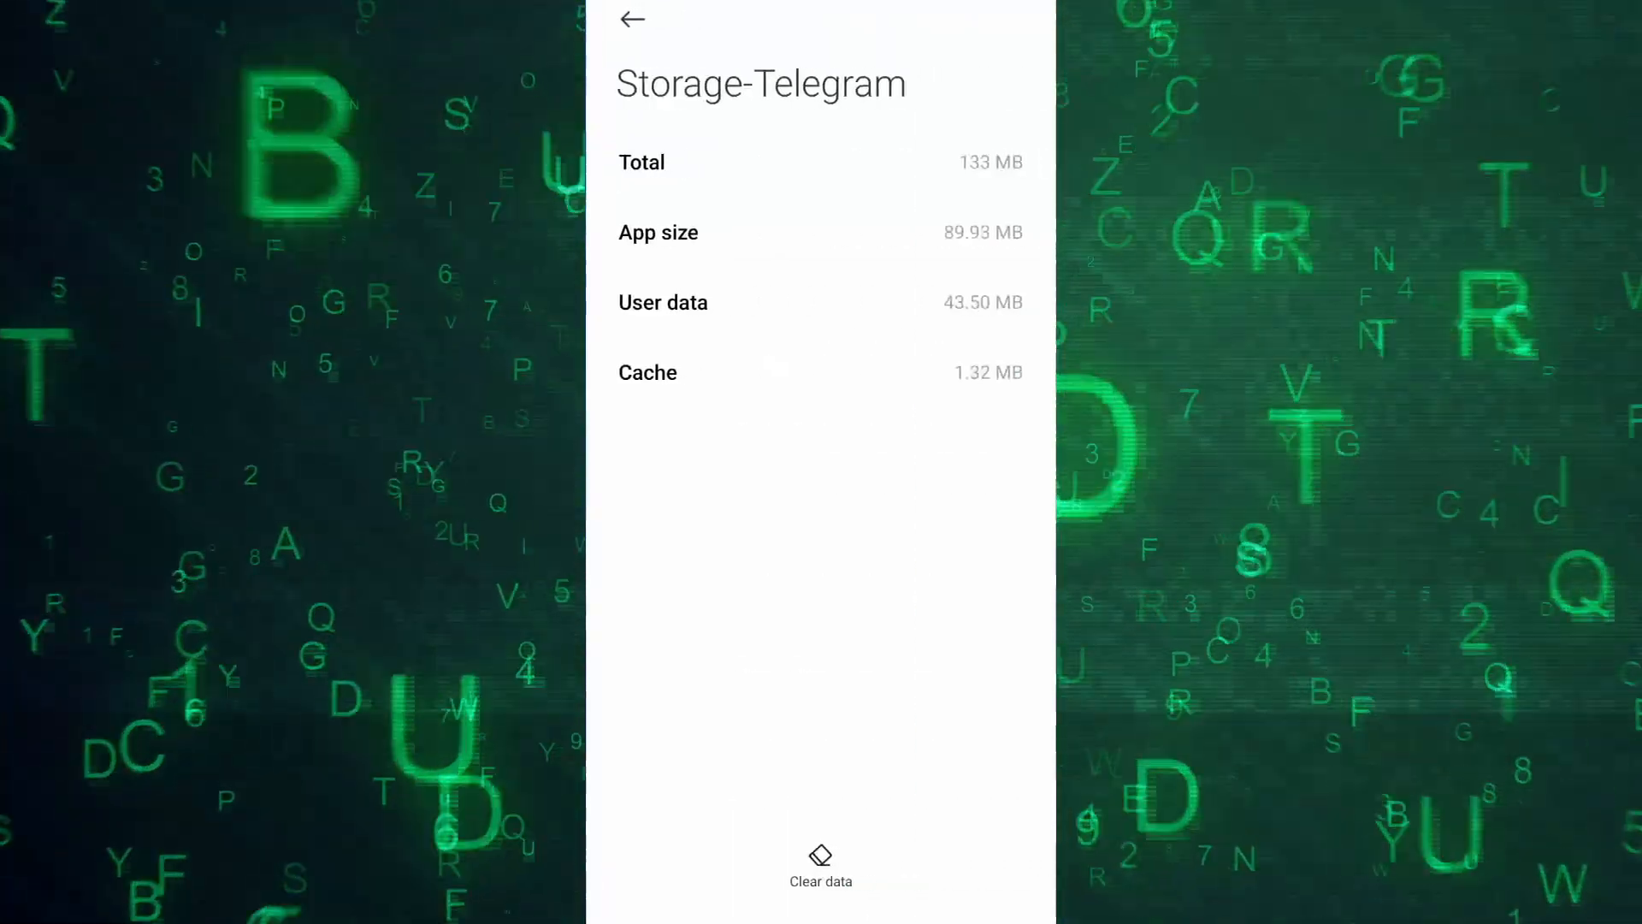
click(819, 864)
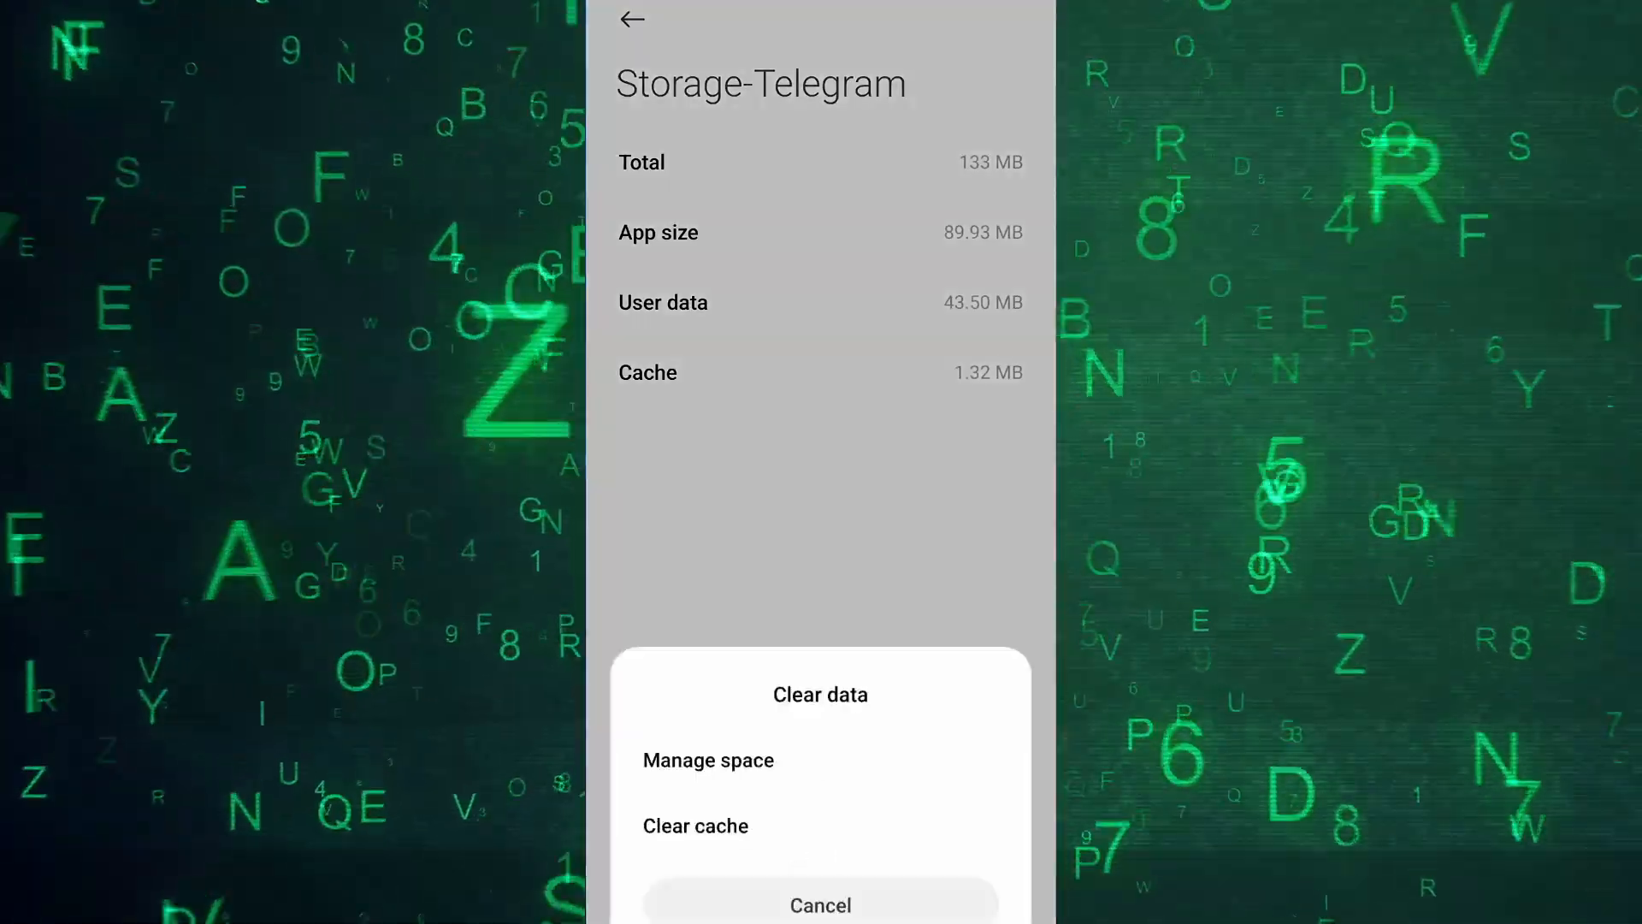